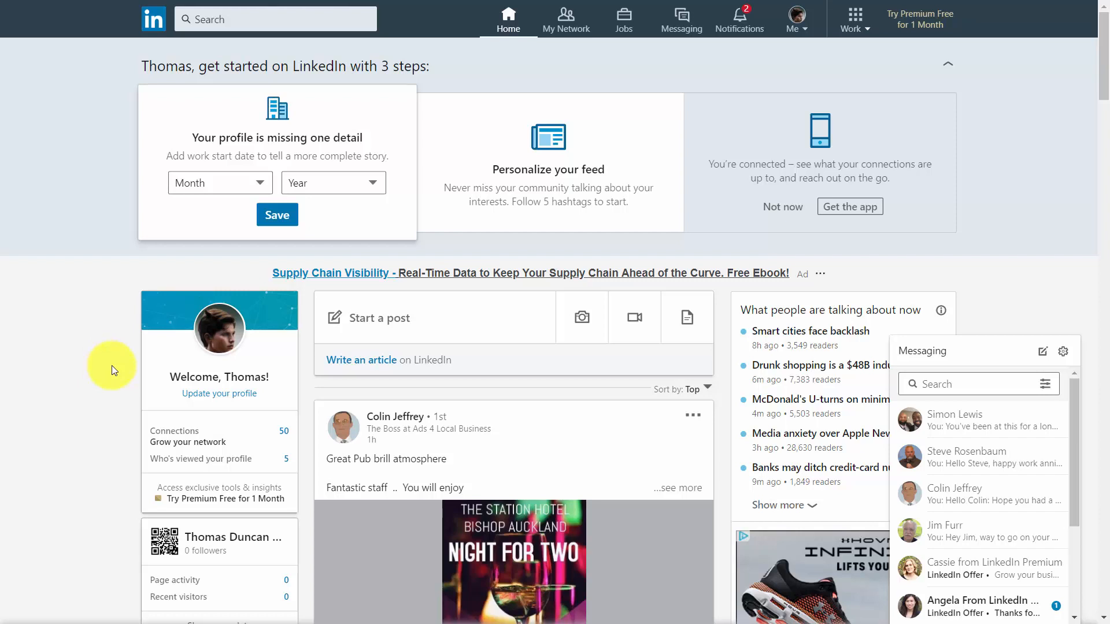
pyautogui.moveTo(117, 372)
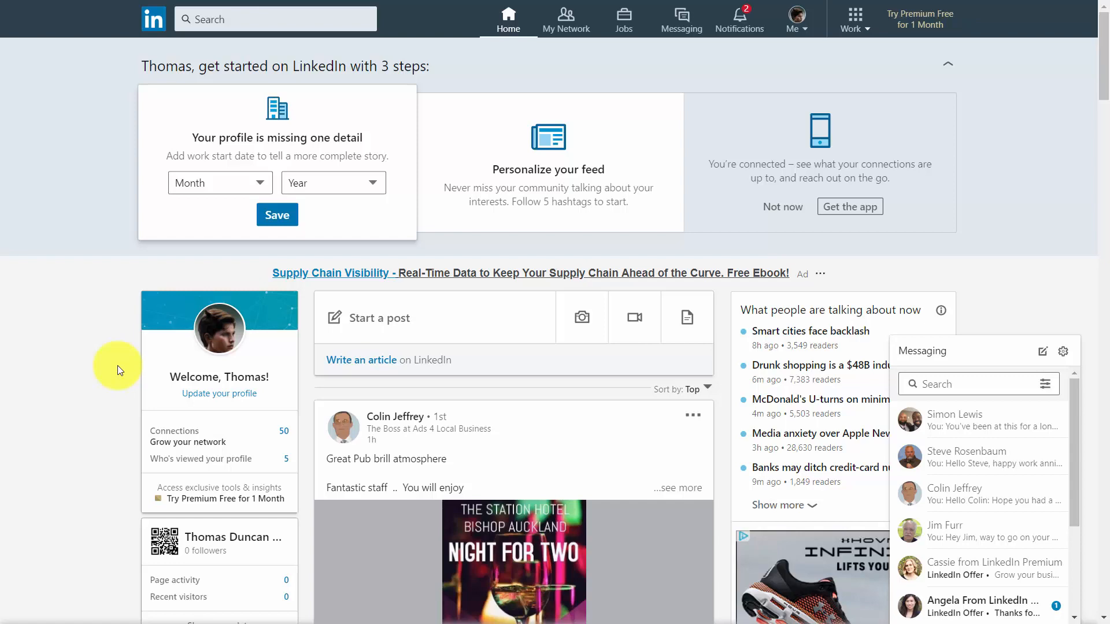
# Search 'local marketing consultant' and filter people results to Greater Chicago Area (28,199 results).
pyautogui.write('local marketing consultant')
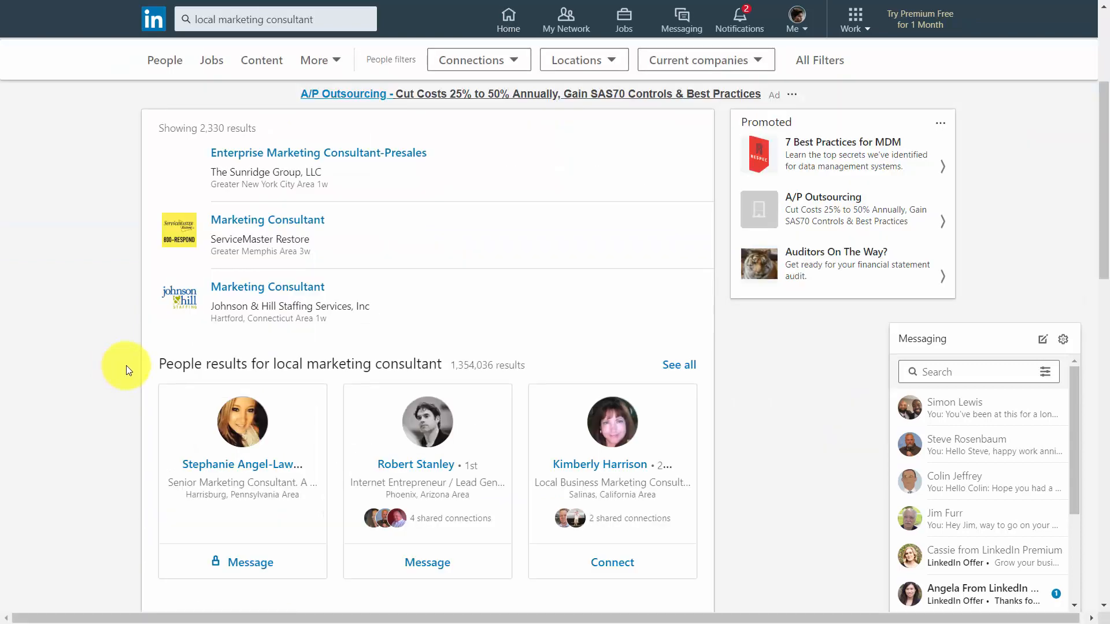
pyautogui.moveTo(149, 386)
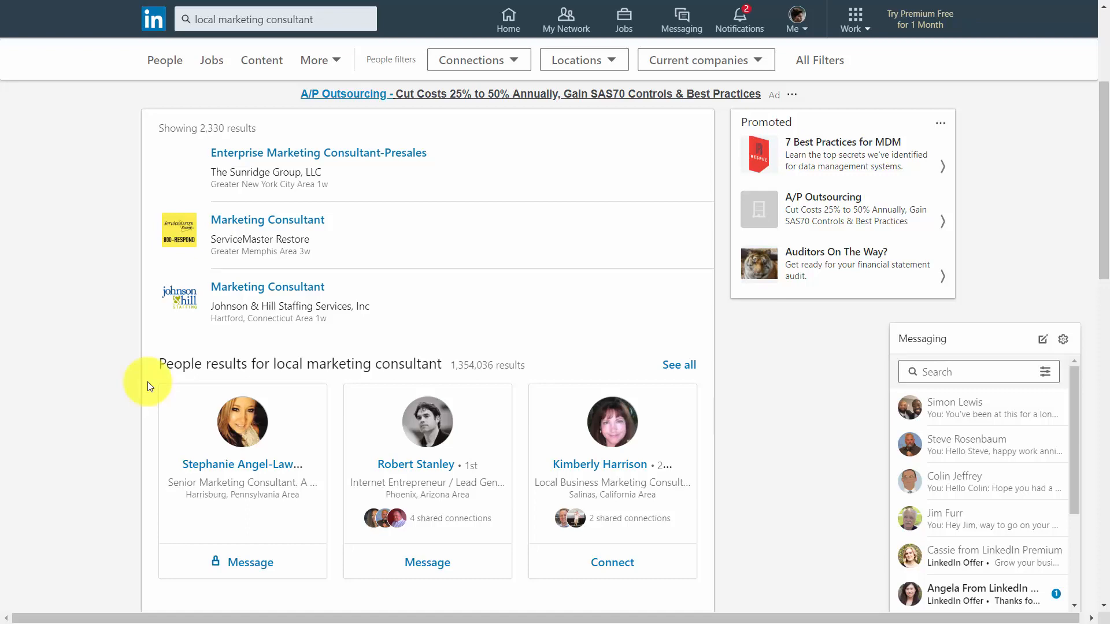
pyautogui.click(582, 59)
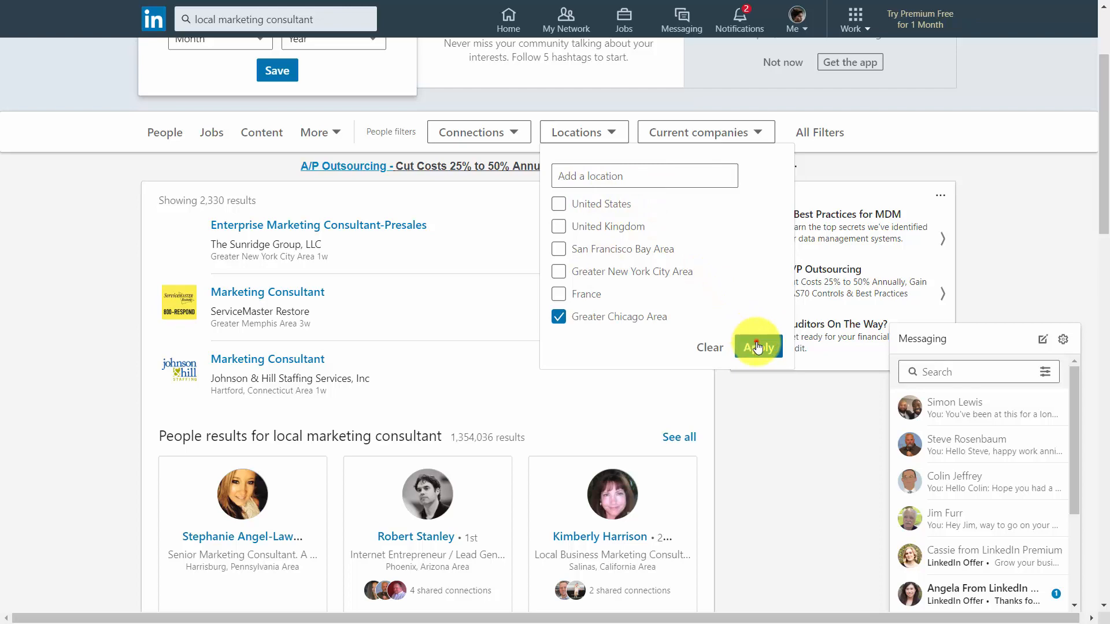
pyautogui.click(757, 348)
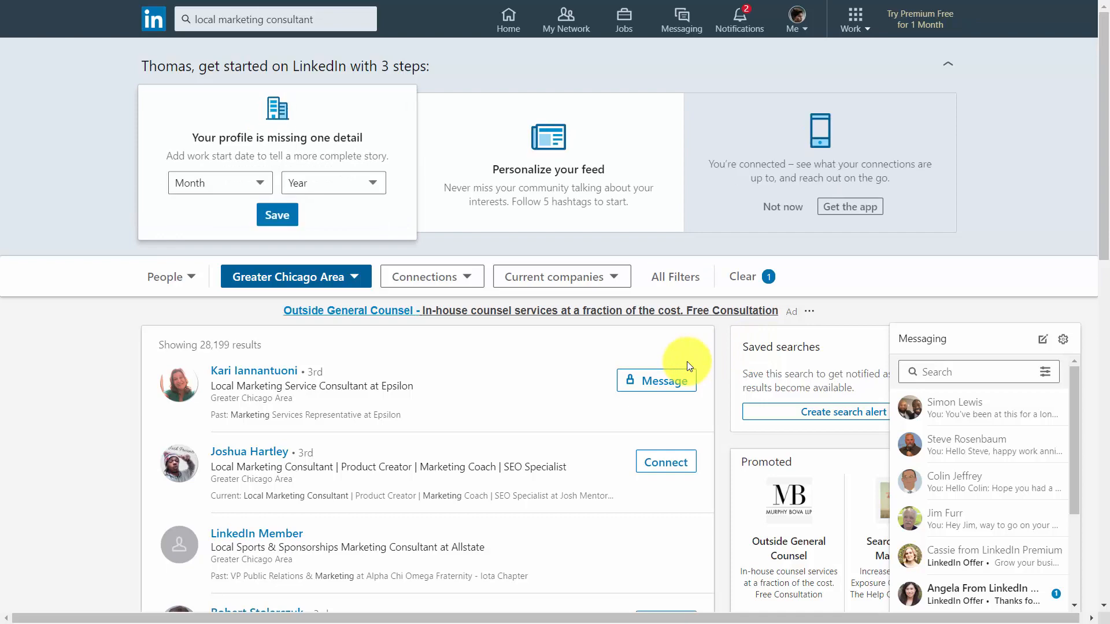
pyautogui.scroll(-3)
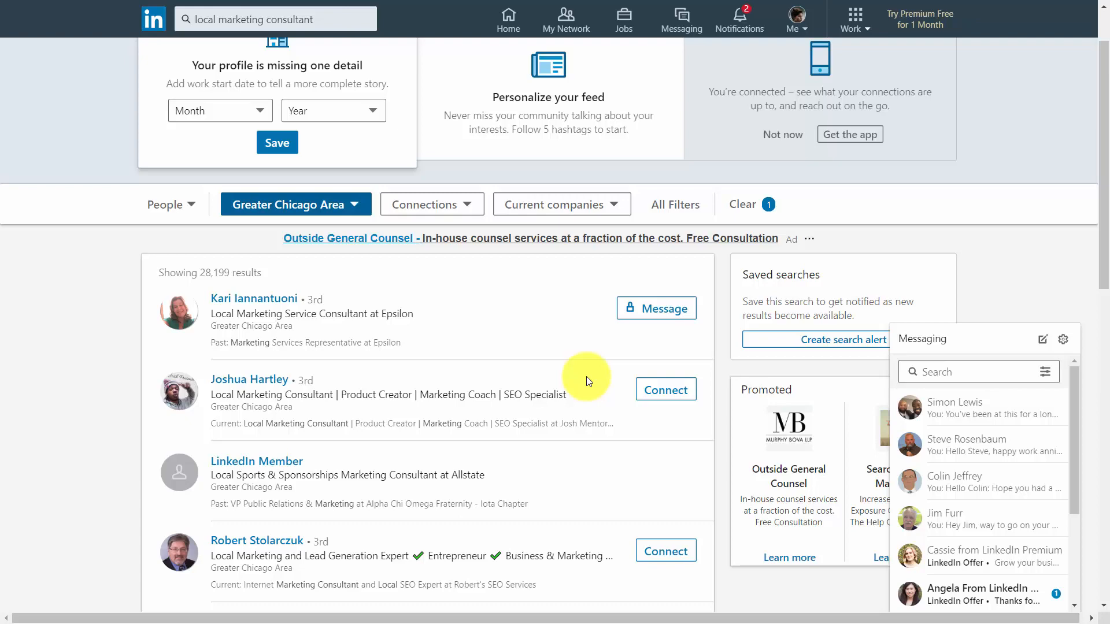
pyautogui.click(257, 541)
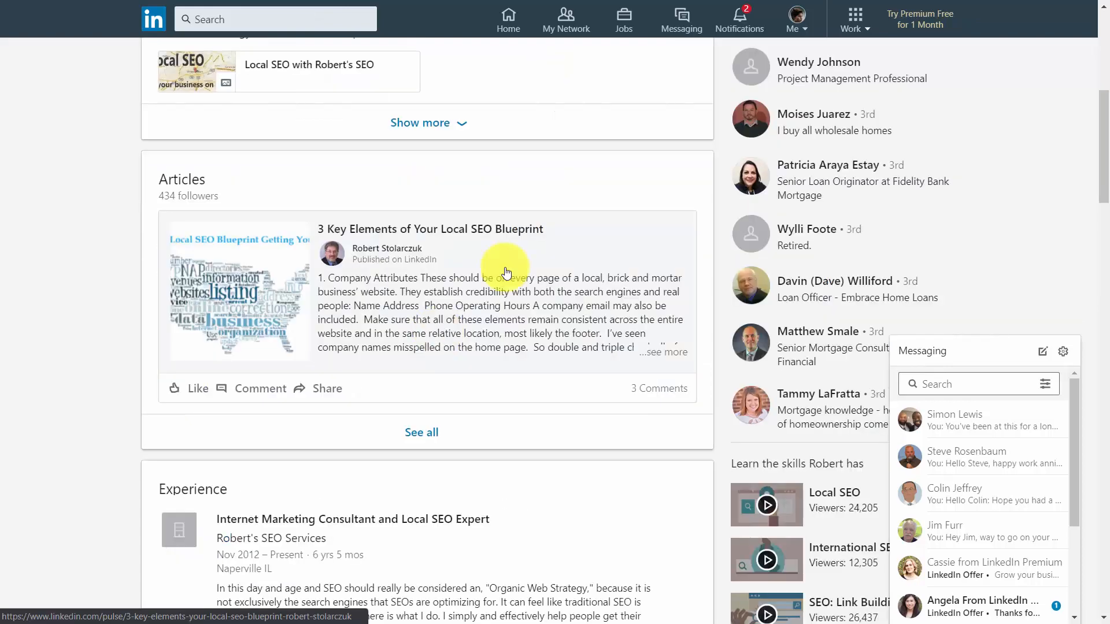
pyautogui.moveTo(489, 249)
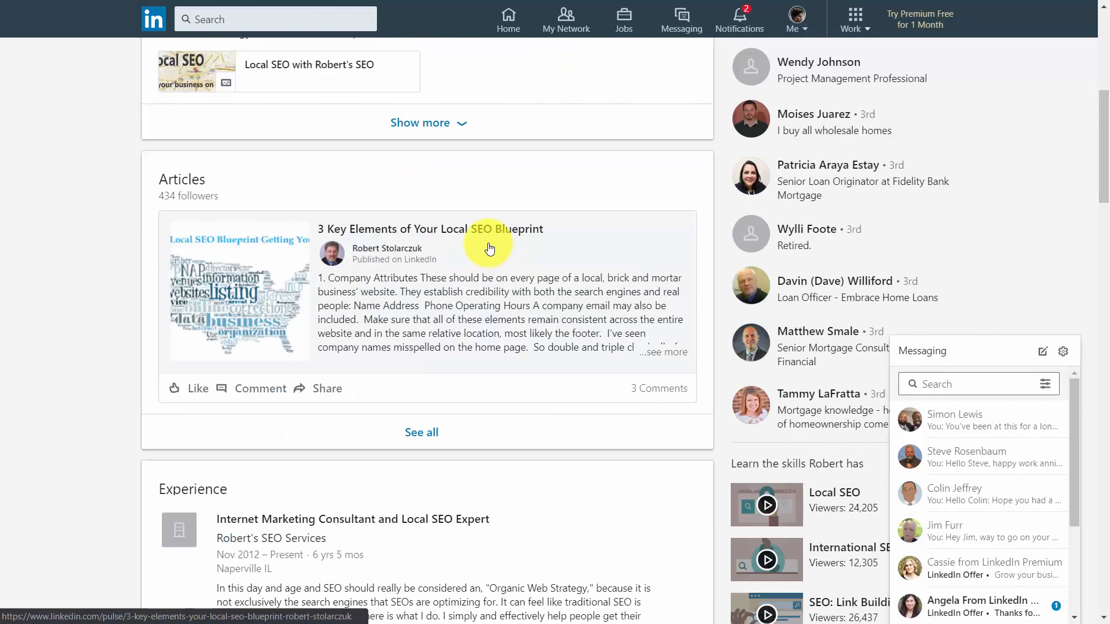
pyautogui.moveTo(514, 268)
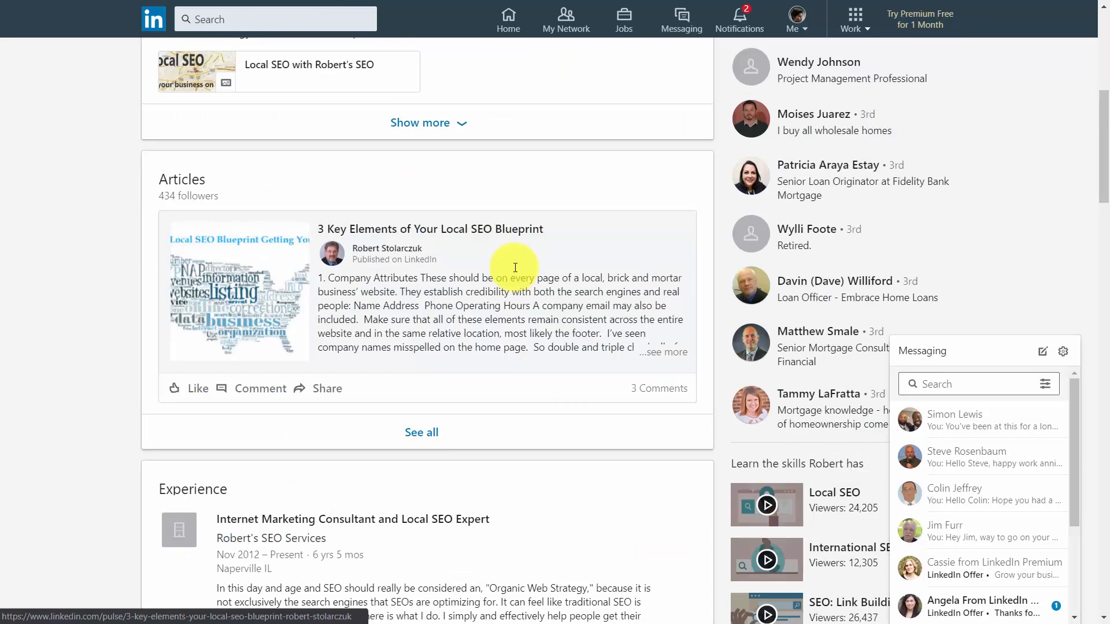
# Open '3 Key Elements of Your Local SEO Blueprint', follow Robert Stolarczuk, and scroll to comments.
pyautogui.click(429, 229)
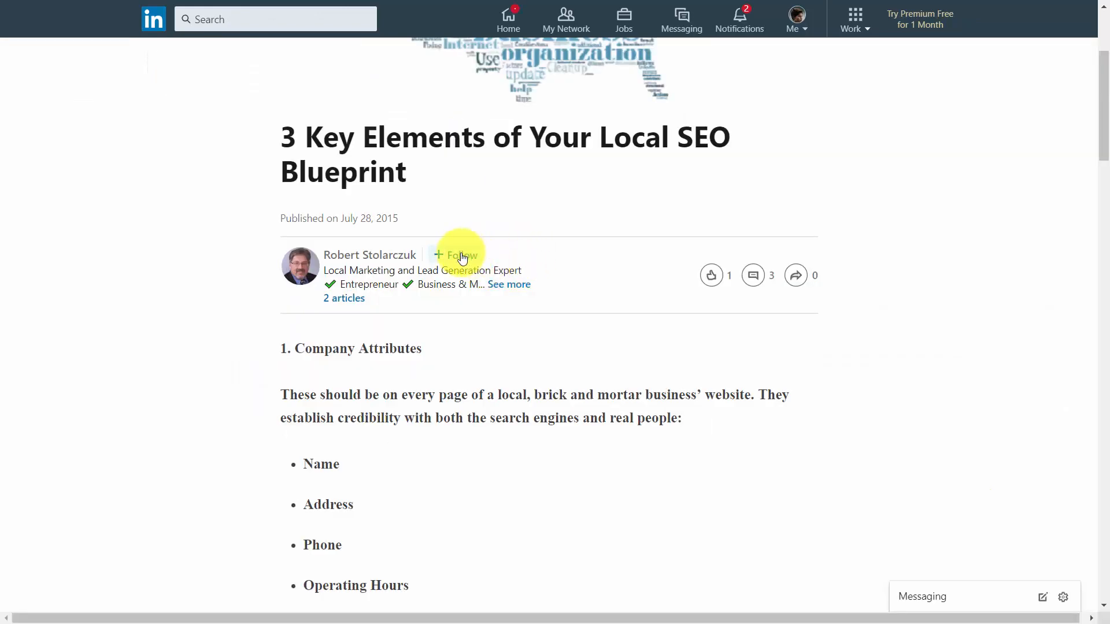
pyautogui.click(460, 255)
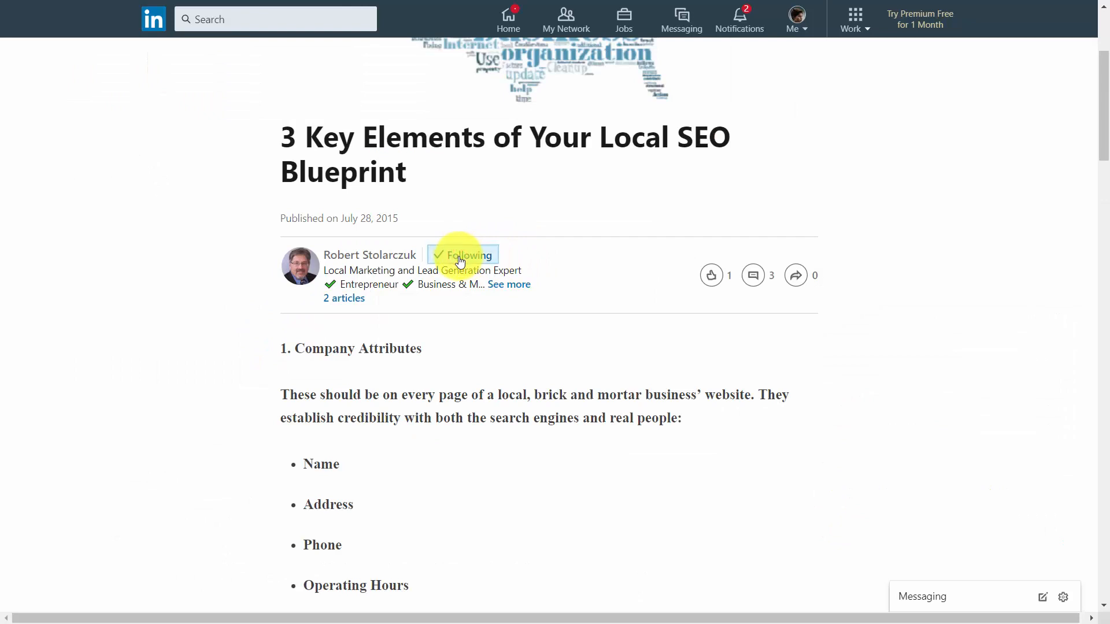
pyautogui.scroll(-3)
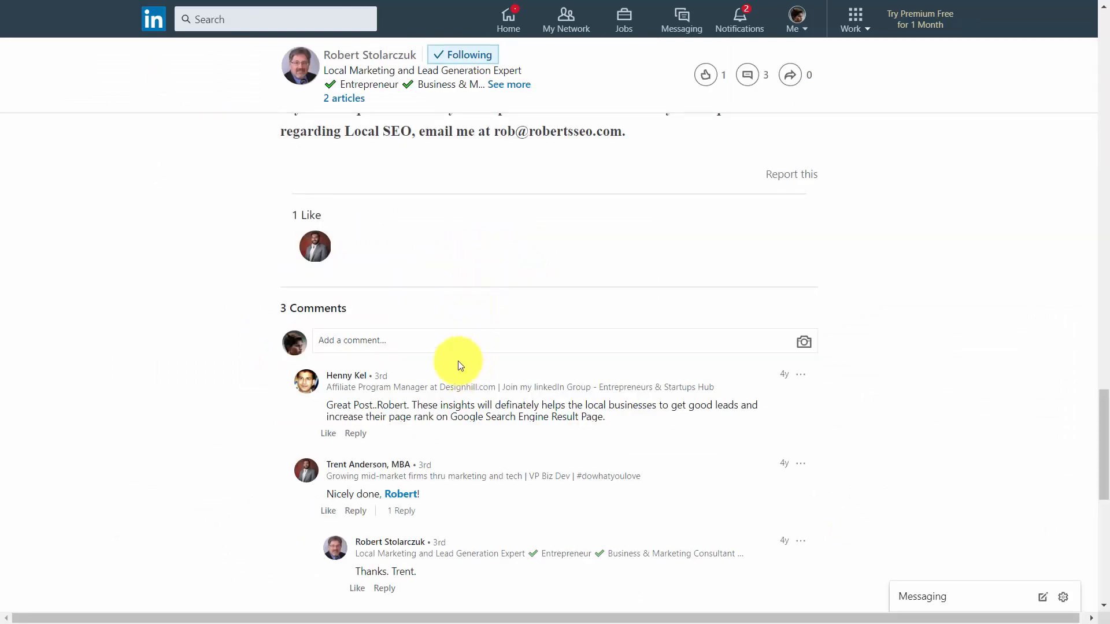
pyautogui.scroll(-3)
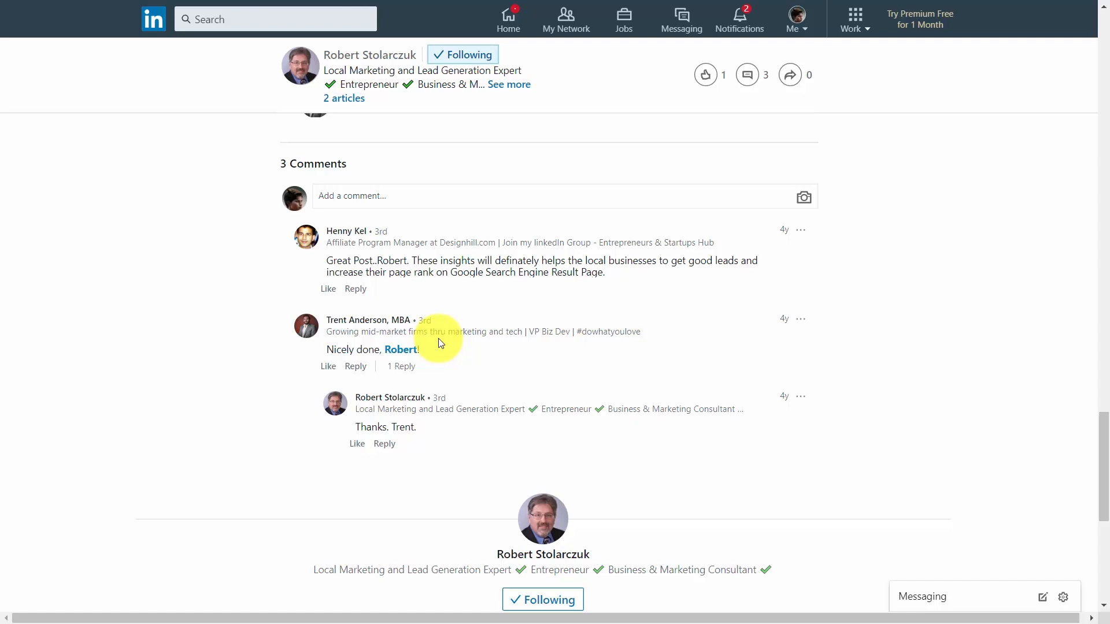
# Search #localmarketing, review its 37 results, then return to the home feed.
pyautogui.write('#localmarketing')
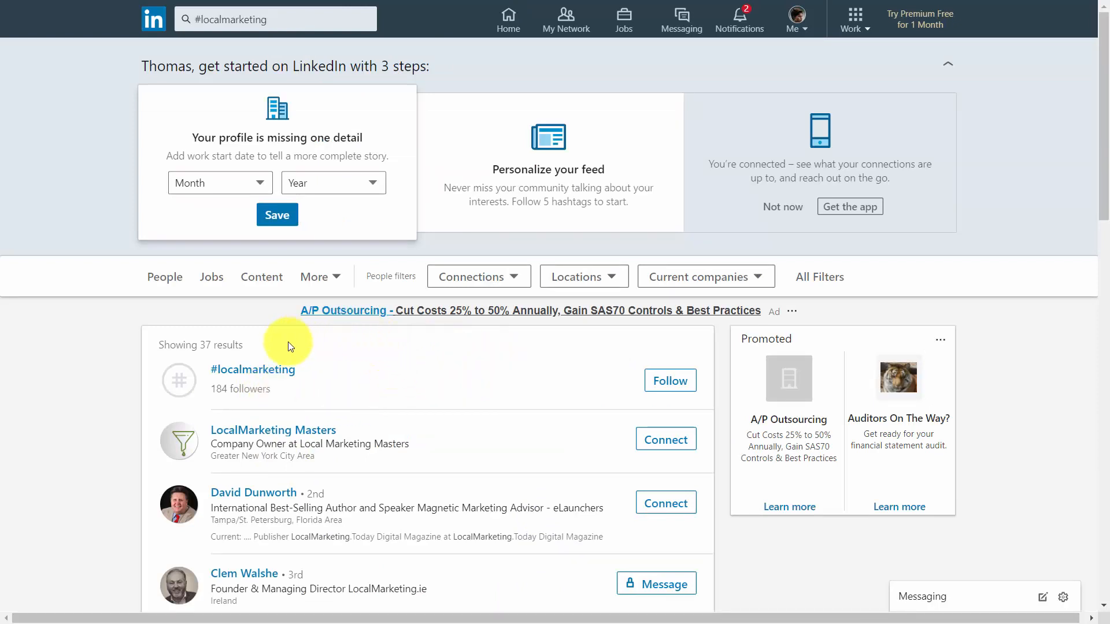
pyautogui.moveTo(413, 368)
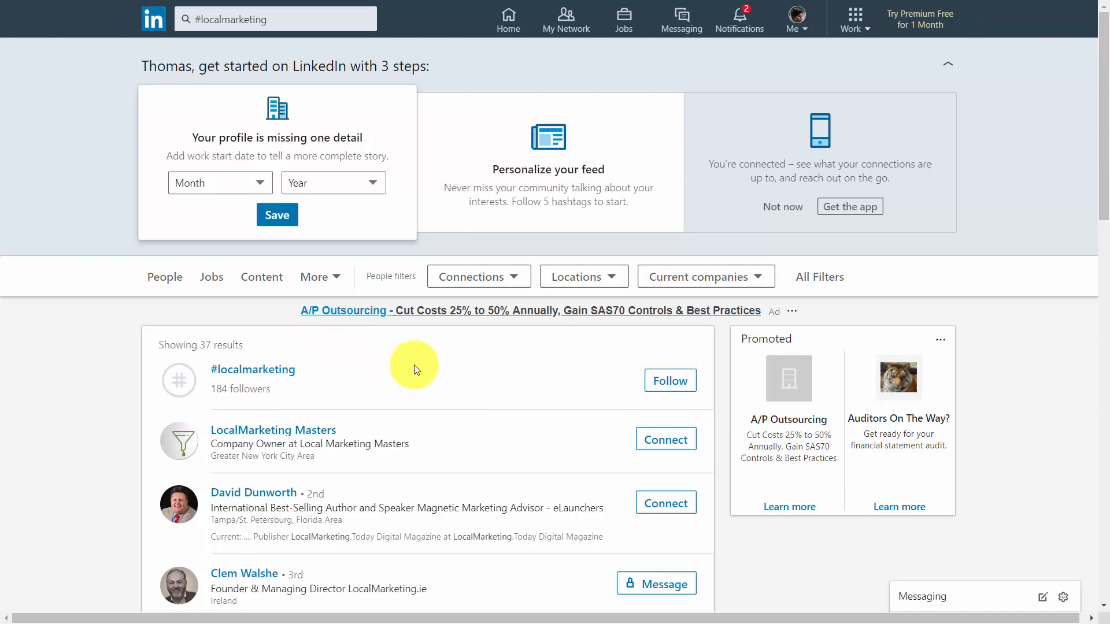
pyautogui.moveTo(454, 388)
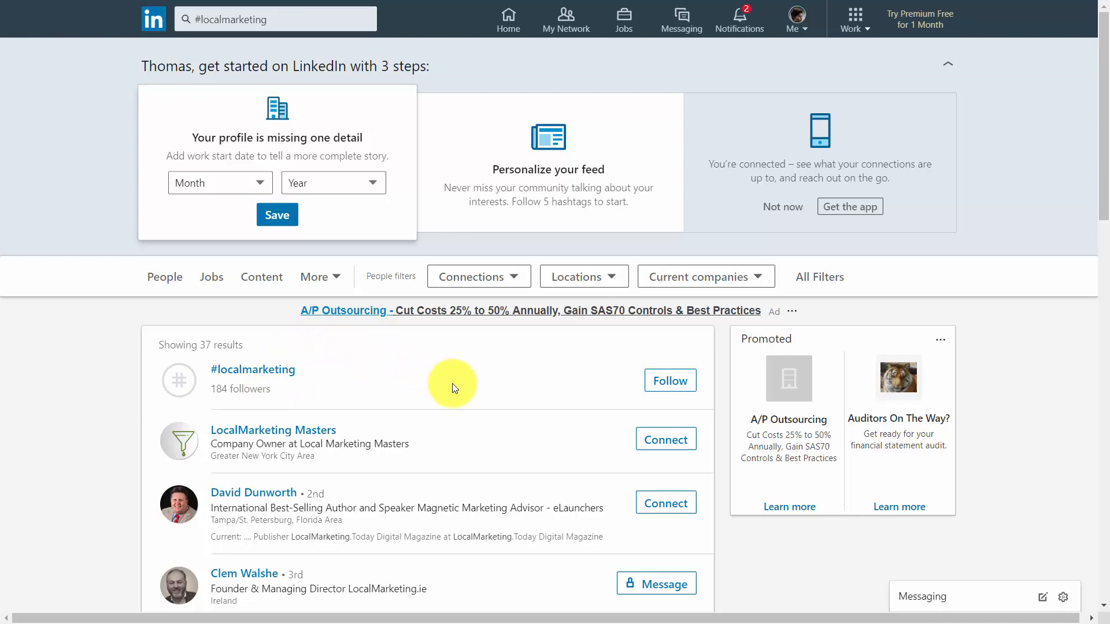
pyautogui.click(507, 19)
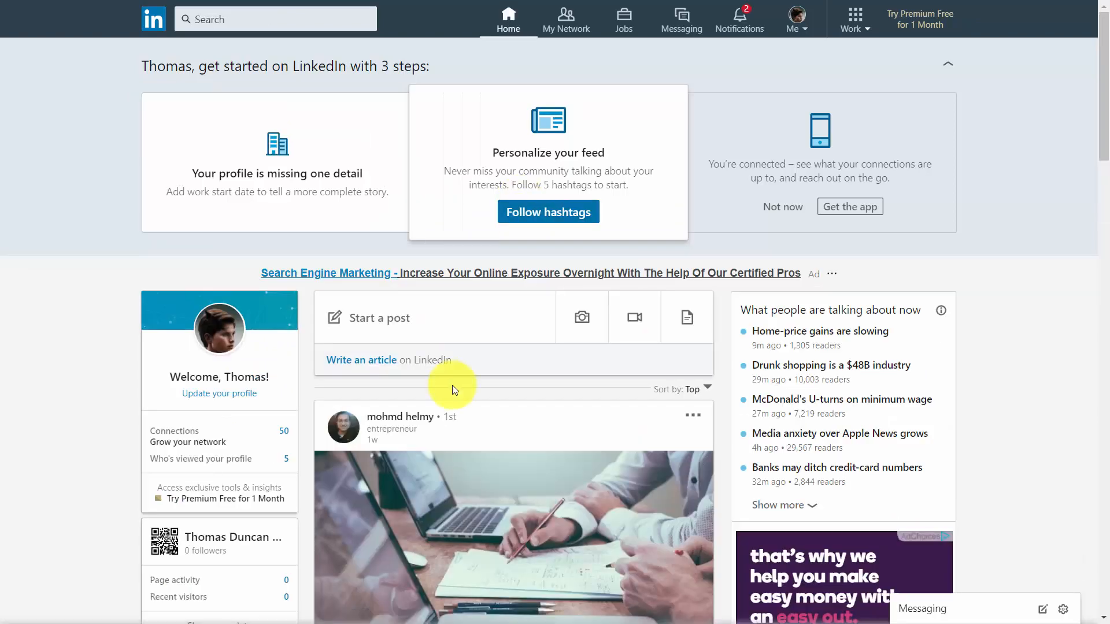